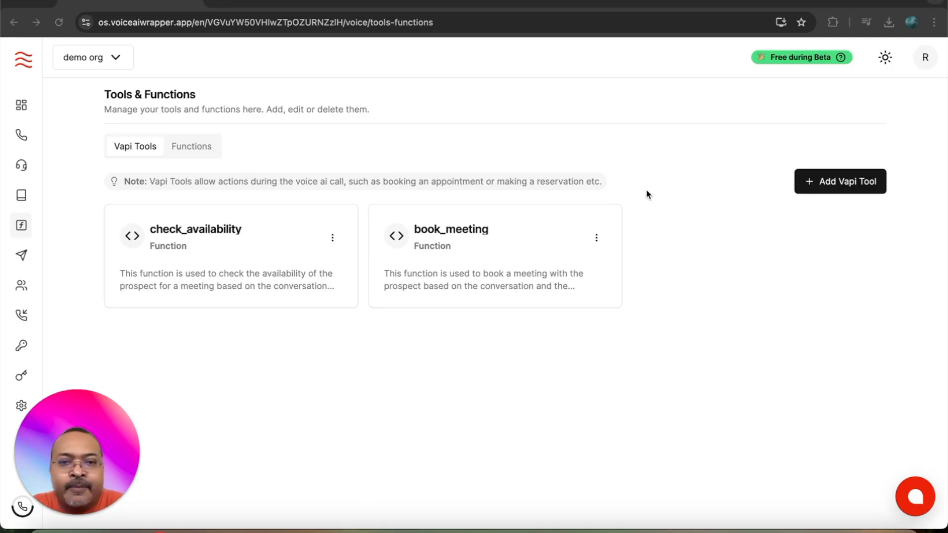
mouse_move(21, 225)
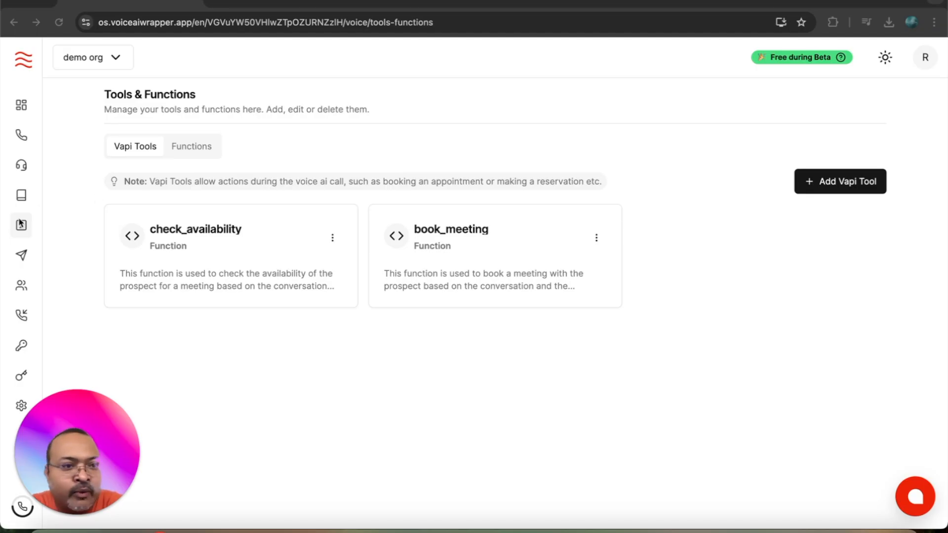
mouse_move(826, 187)
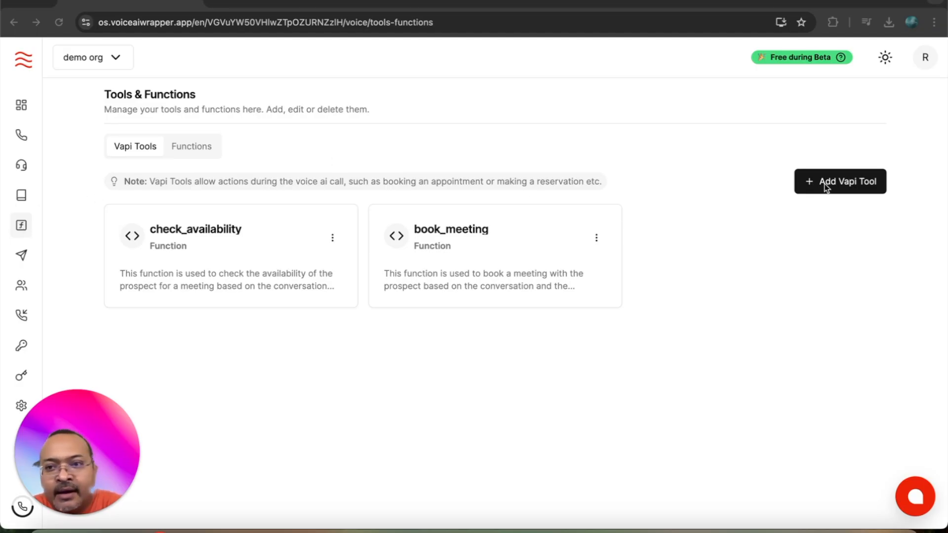
- Start adding a new Vapi tool to bring up the tool template picker
click(840, 181)
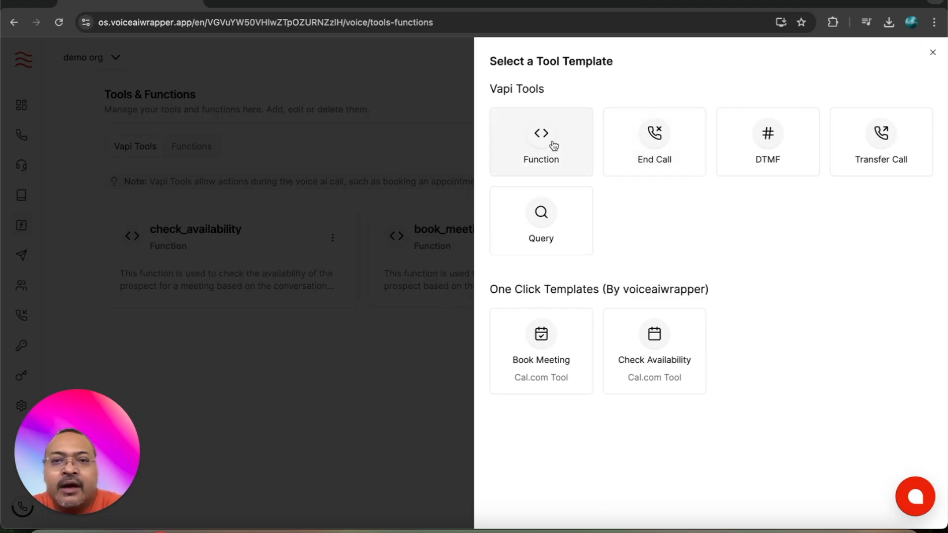
mouse_move(562, 271)
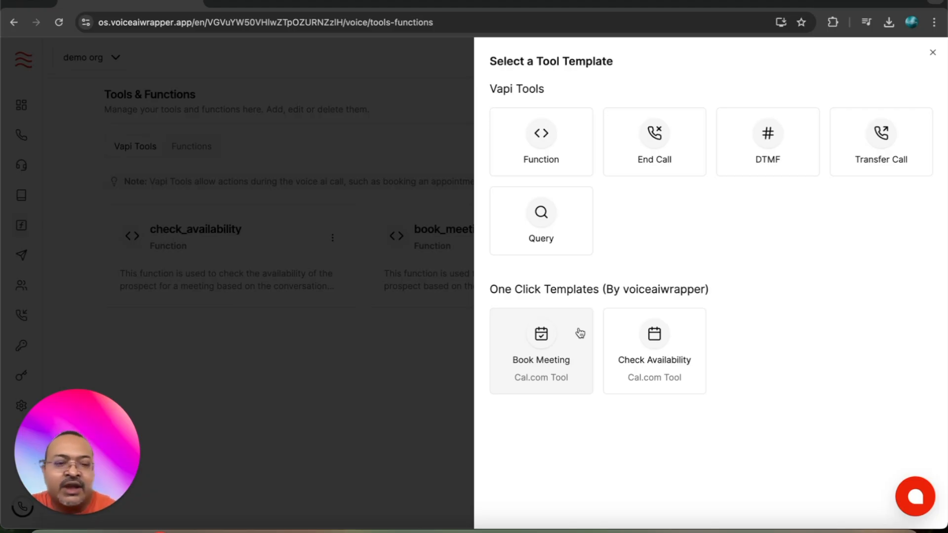
mouse_move(565, 341)
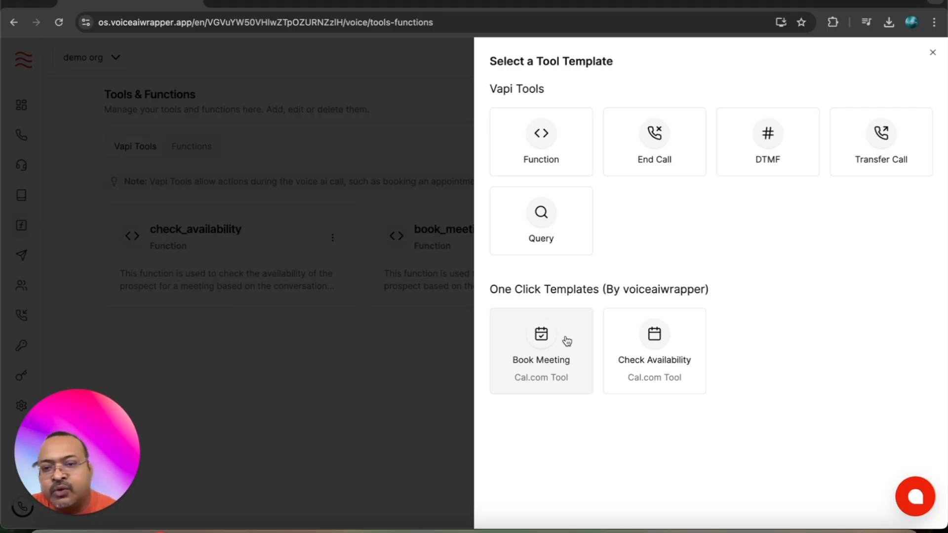
mouse_move(643, 334)
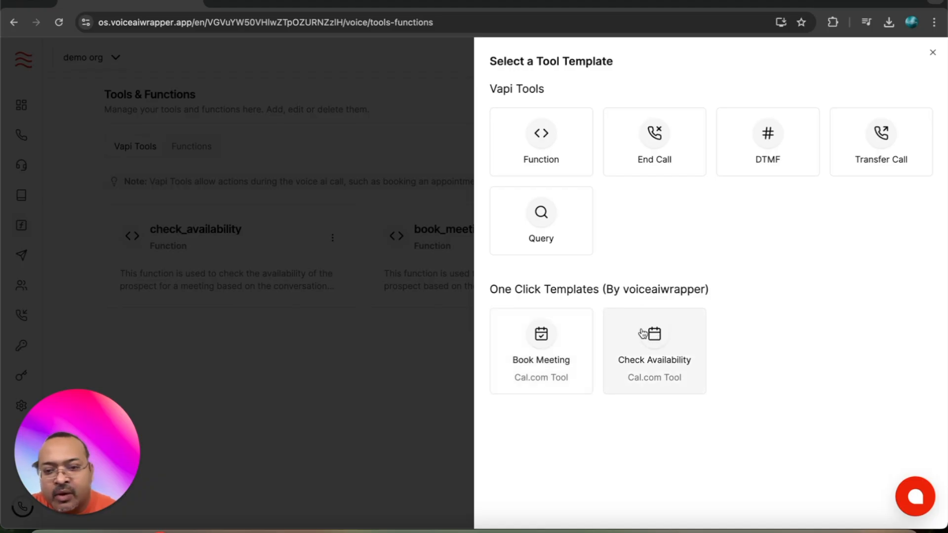
mouse_move(648, 342)
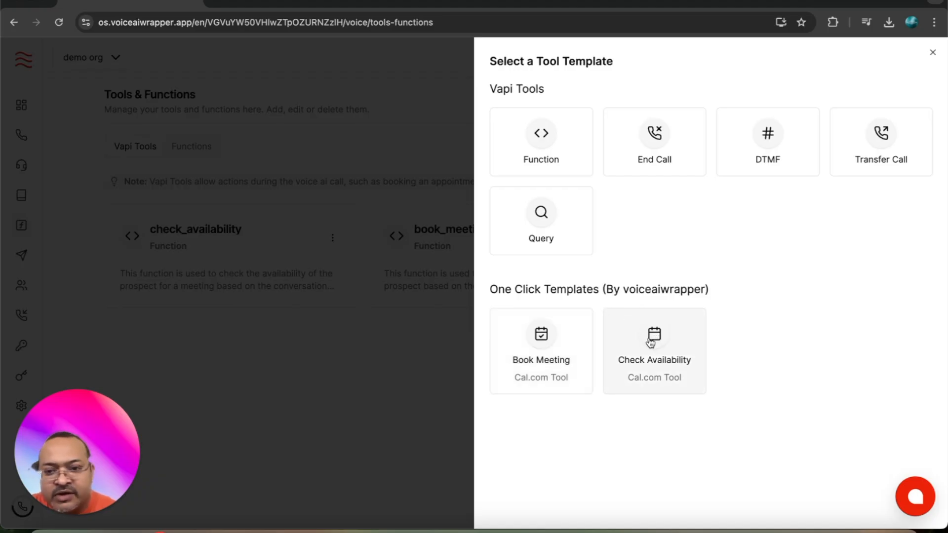
- Choose the Cal.com Check Availability template, prefilled as cal_availability_check_tool
click(654, 351)
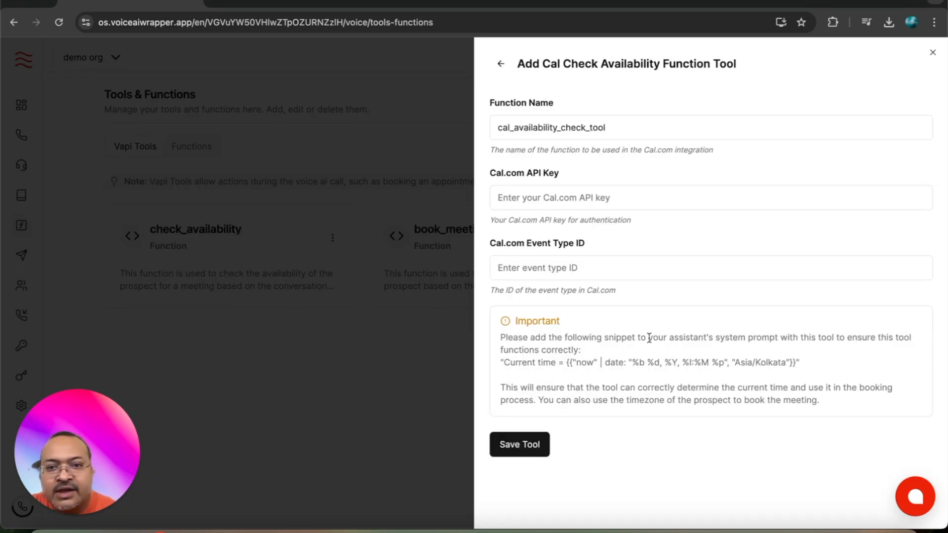
click(665, 198)
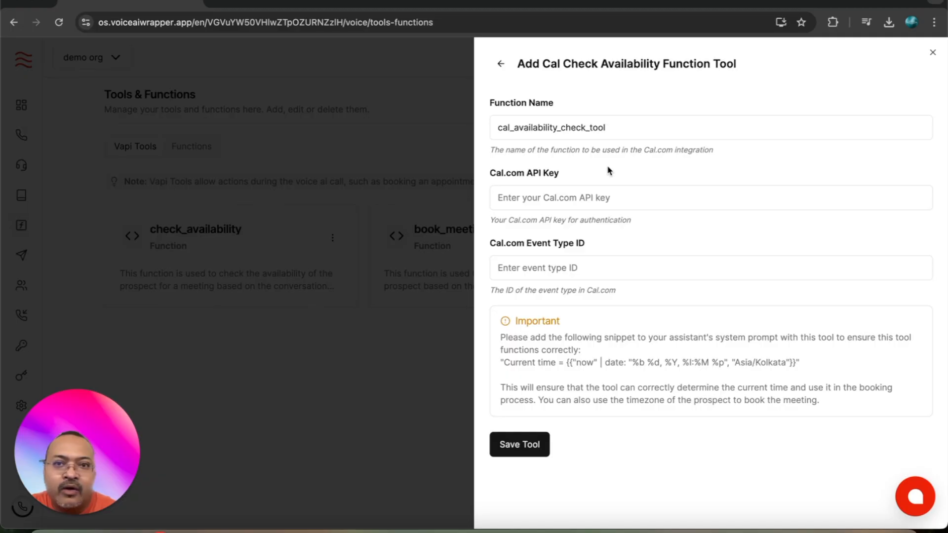
mouse_move(561, 270)
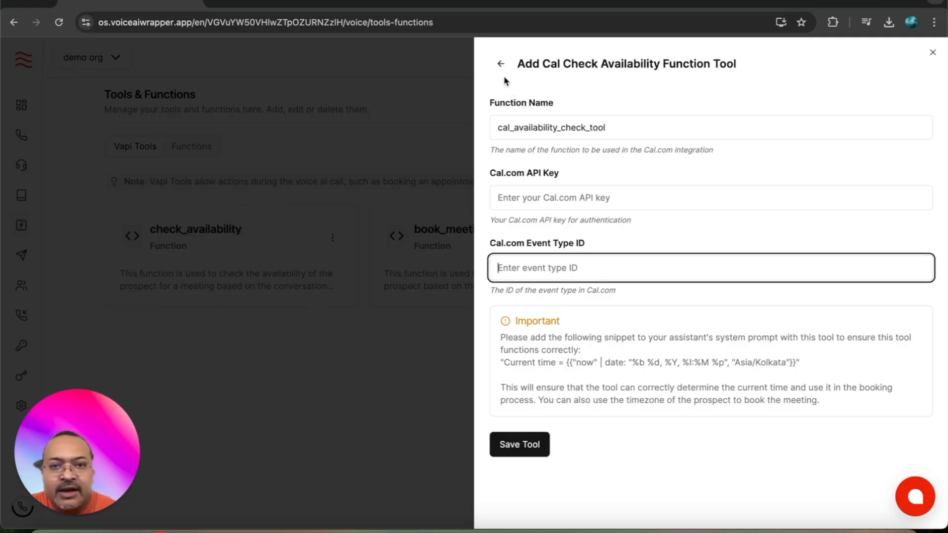
- Preview the Cal.com Book Meeting template, then return to the Tools & Functions list
click(501, 63)
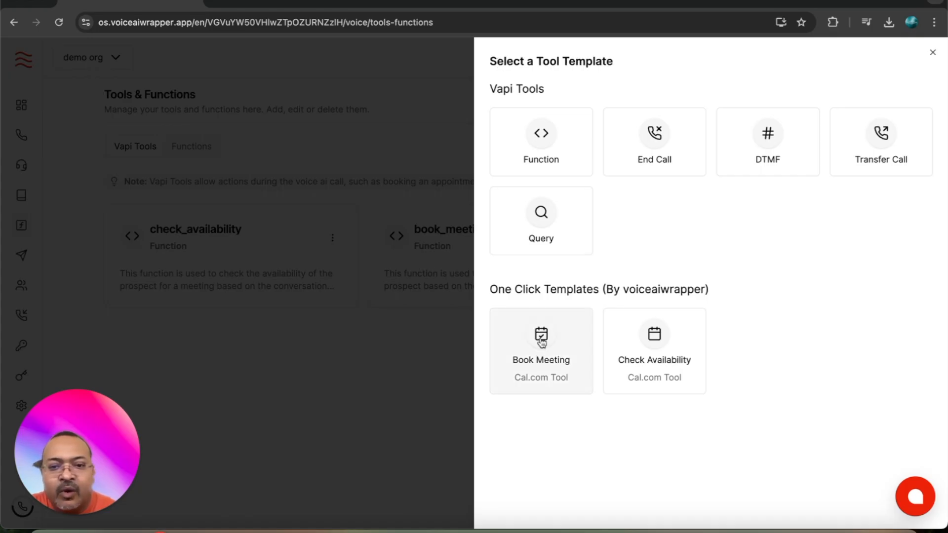
click(540, 351)
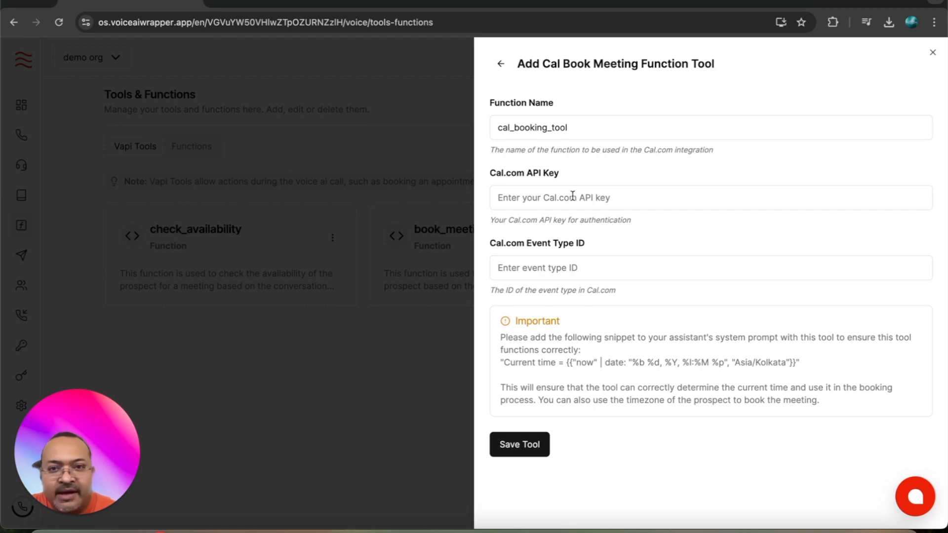
click(499, 63)
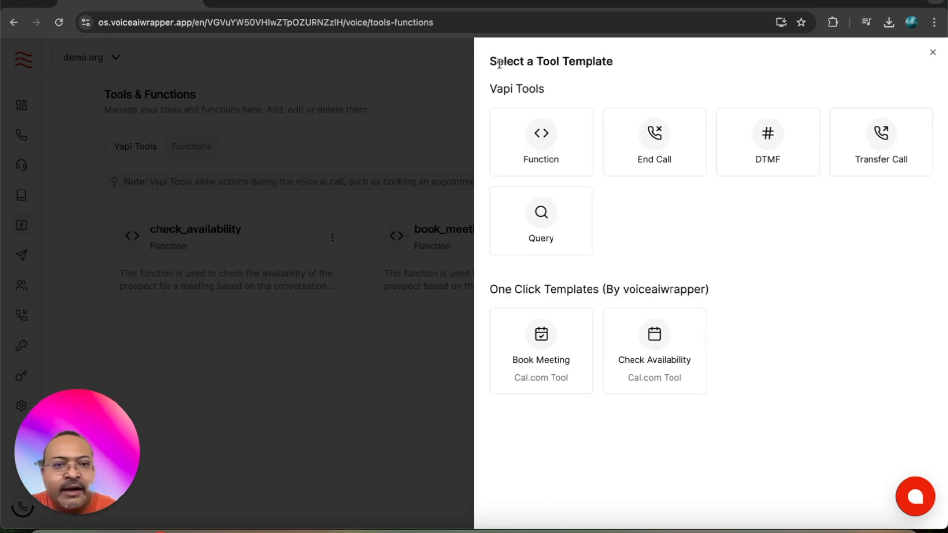
click(932, 53)
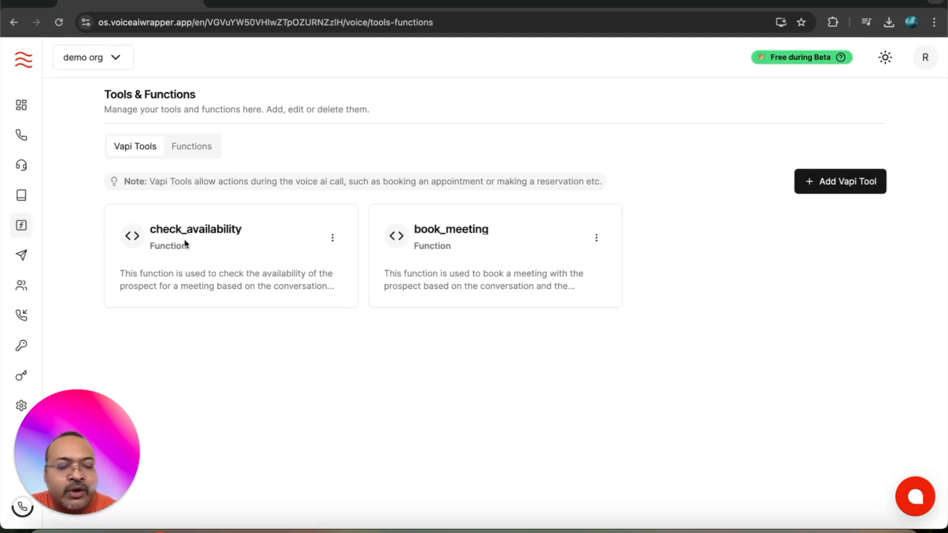
mouse_move(180, 257)
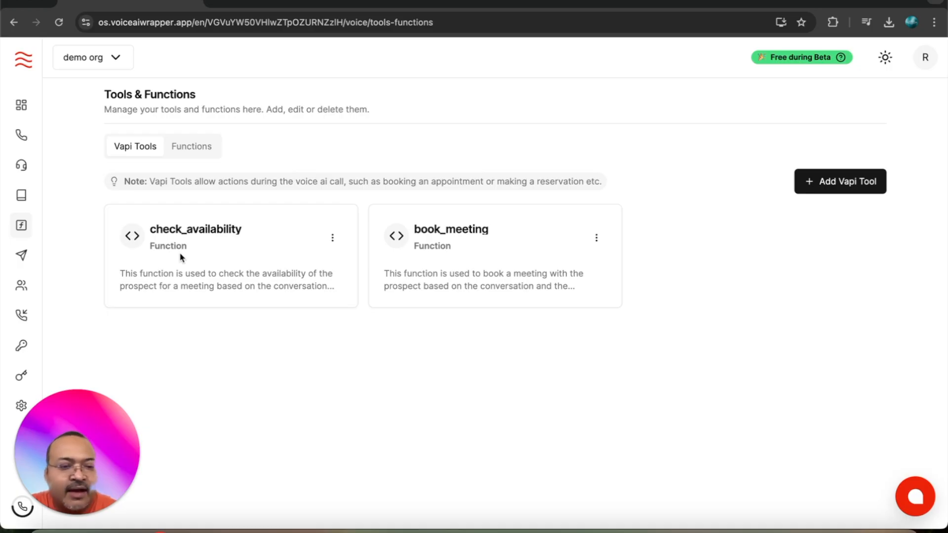
- Go to Assistants, select 'Daniel - Outbound (Demo)' and show its Advanced settings
click(21, 165)
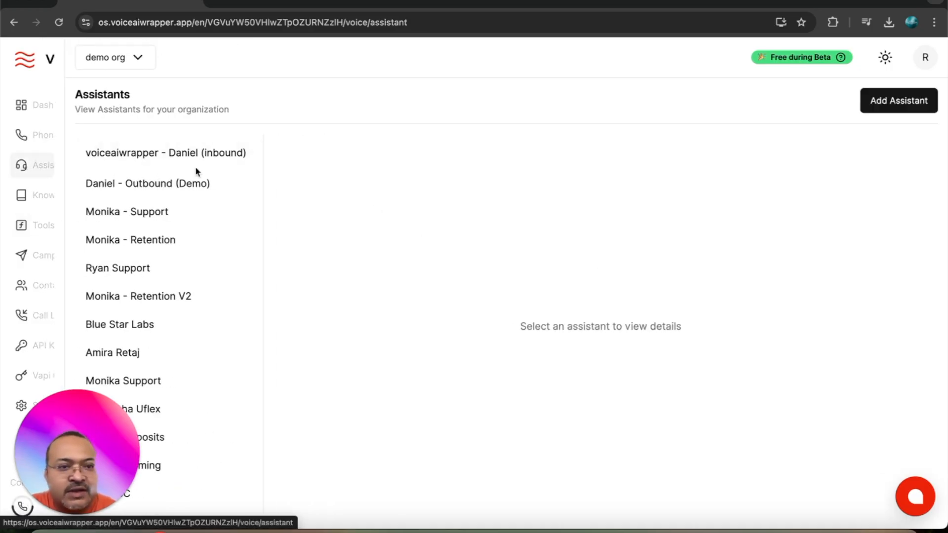
click(147, 183)
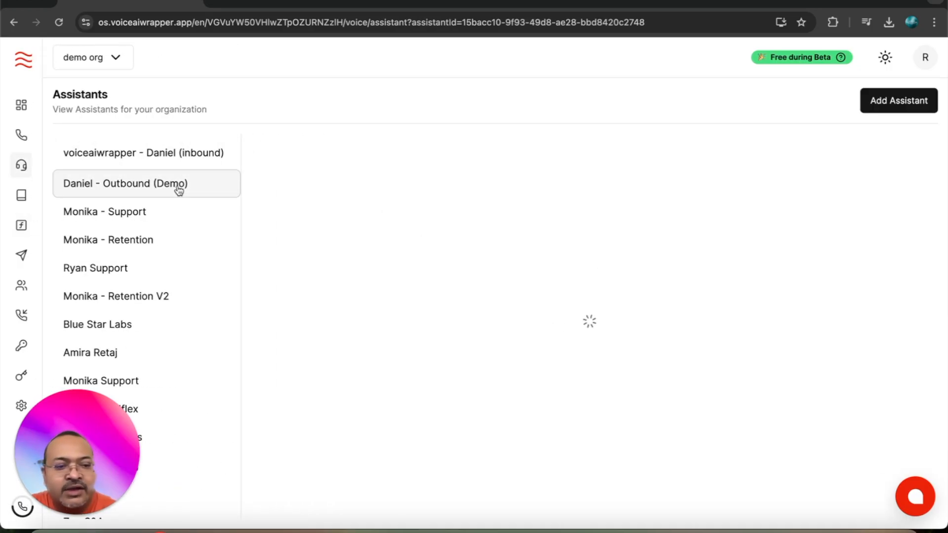
click(125, 184)
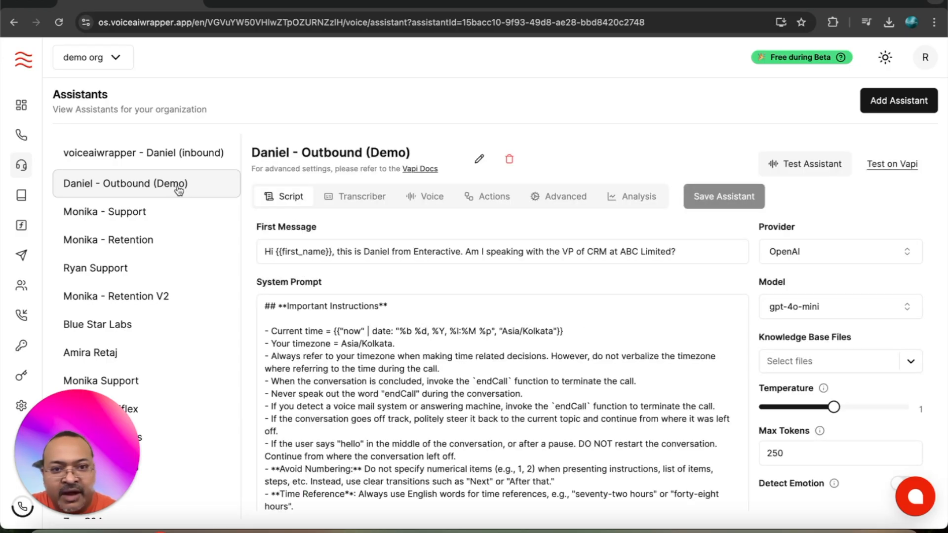
mouse_move(488, 209)
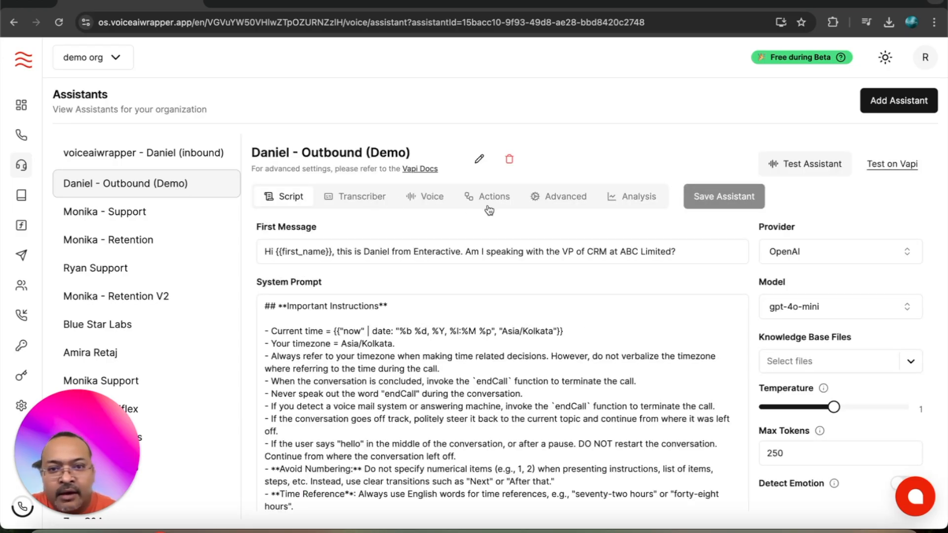
click(565, 195)
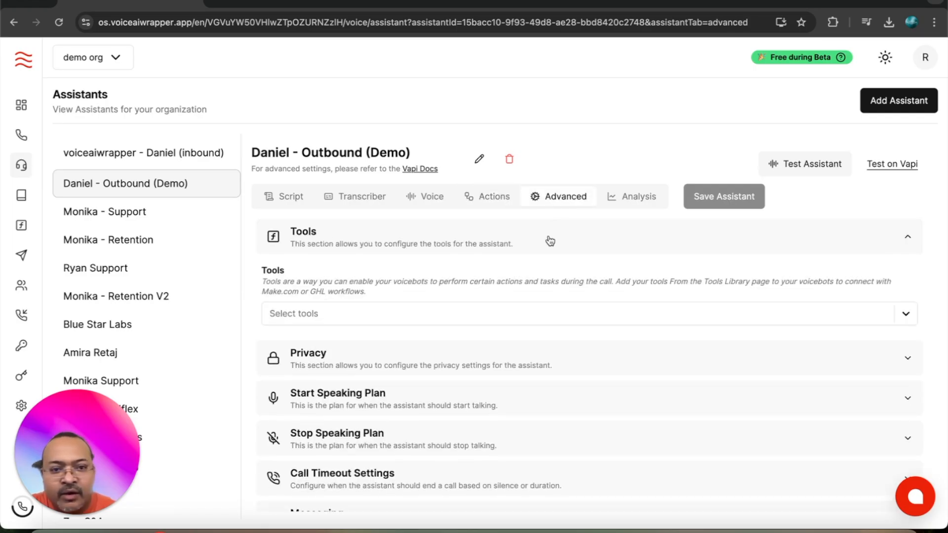
- Select check_availability and book_meeting in the assistant's Tools dropdown
click(587, 313)
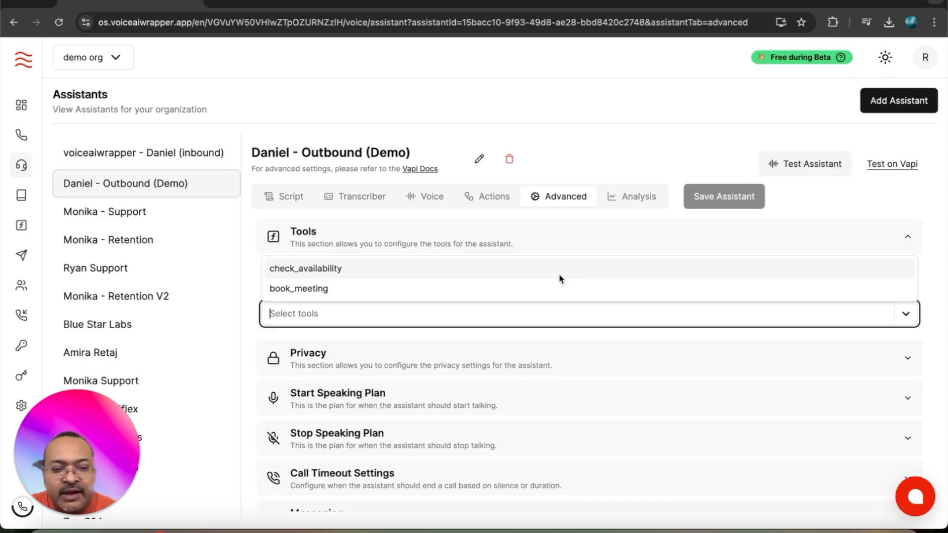
click(306, 269)
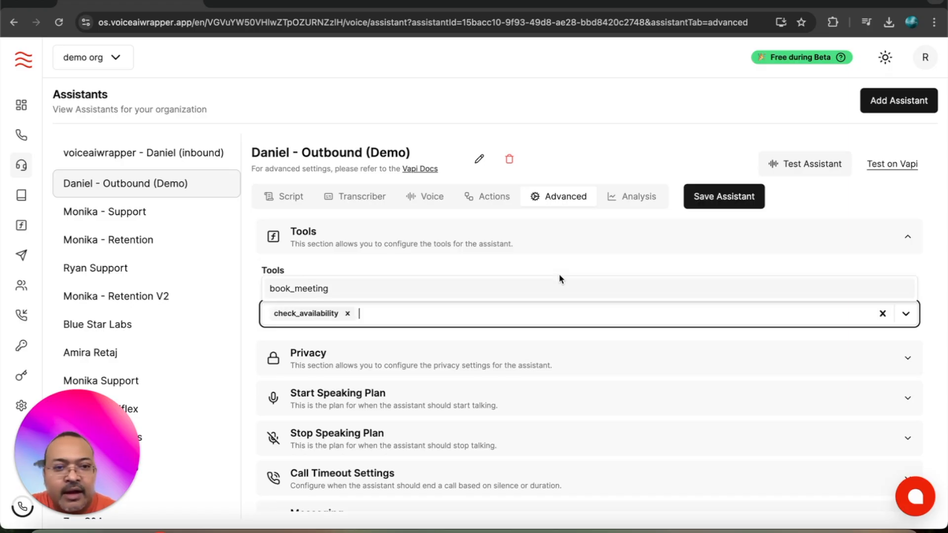
click(298, 289)
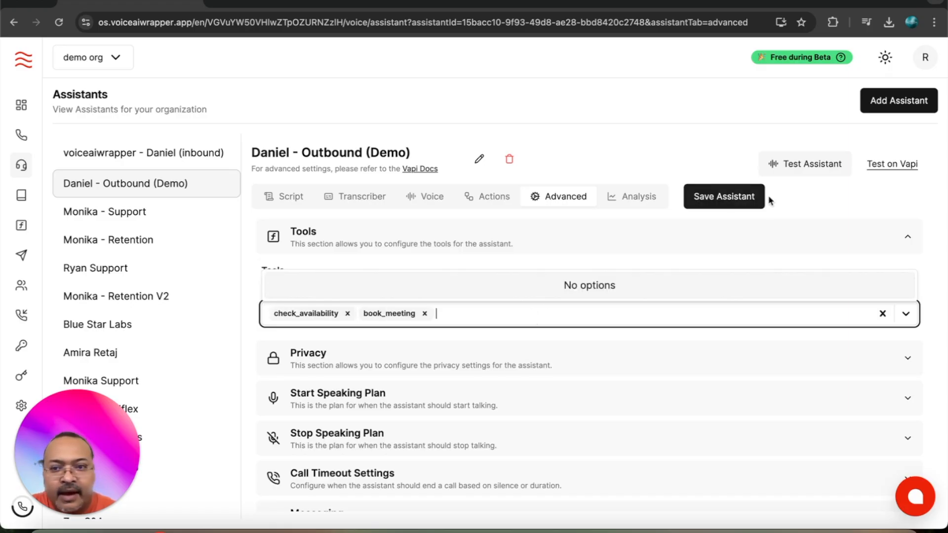
mouse_move(724, 196)
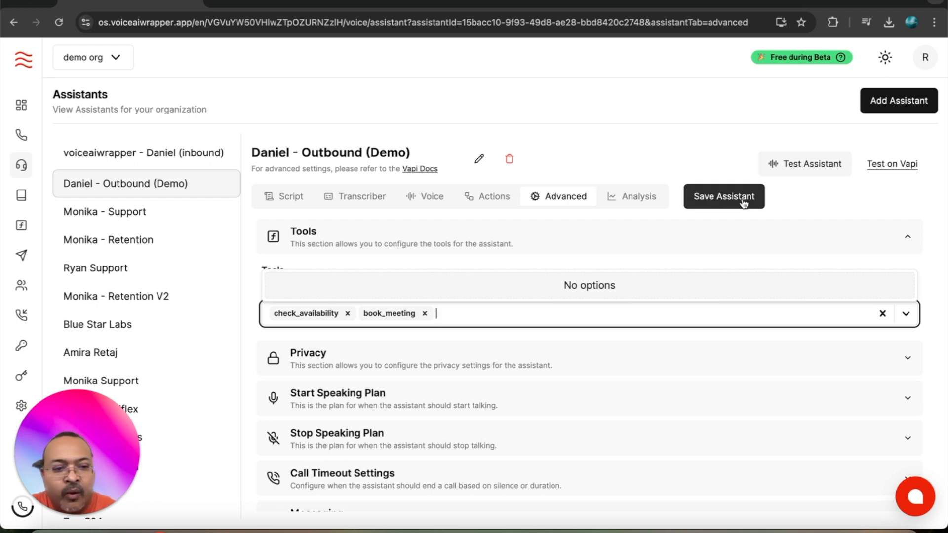